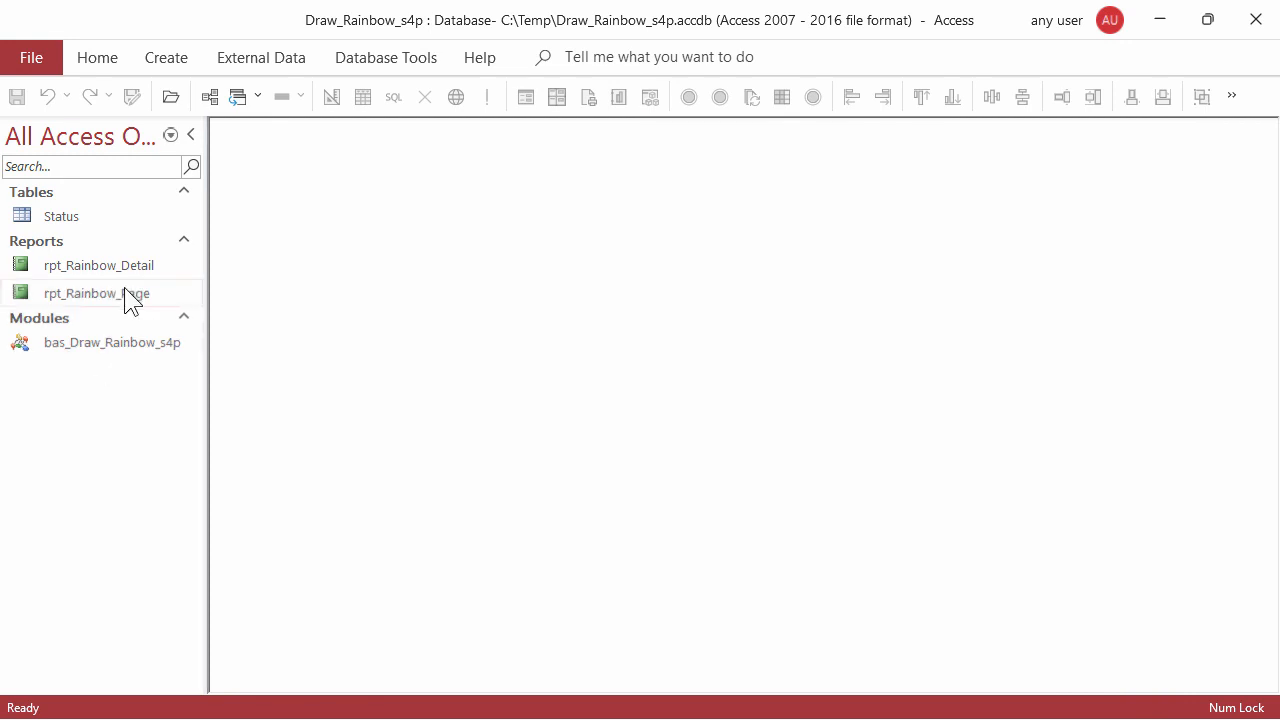
# Preview rpt_Rainbow_Page and rpt_Rainbow_Detail and view the Status table's start and end values.
pyautogui.click(96, 292)
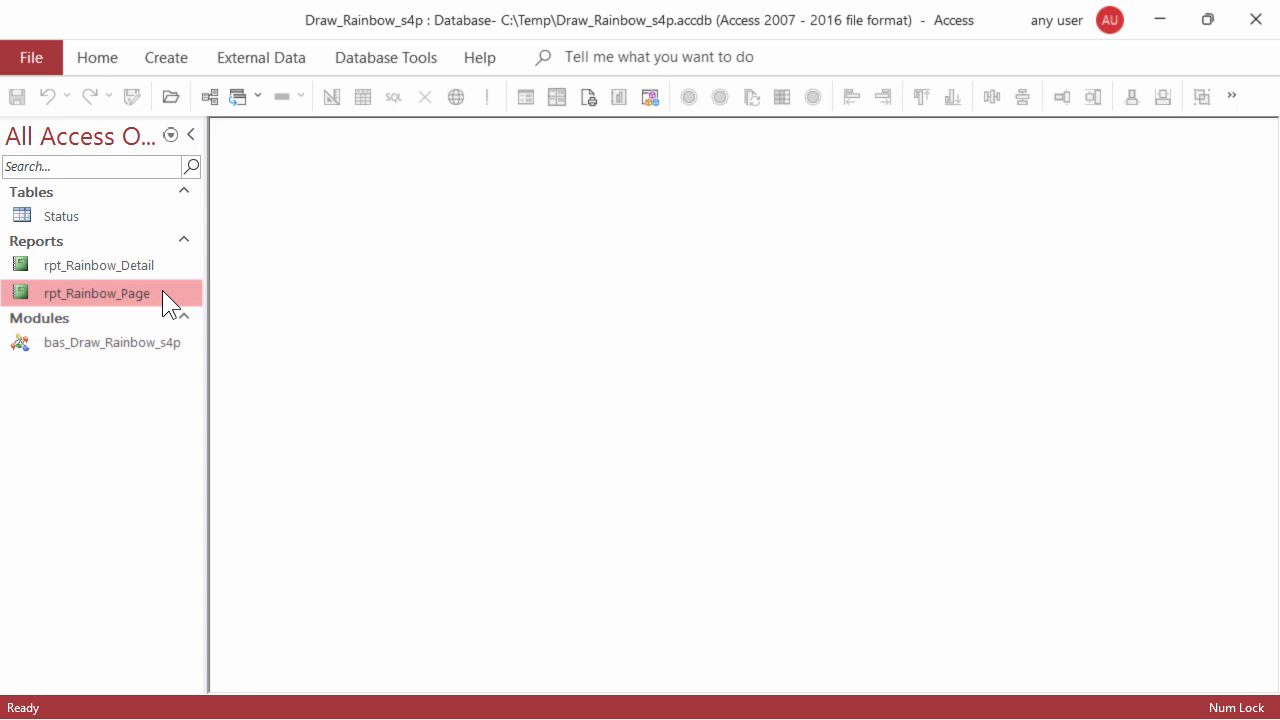
pyautogui.doubleClick(96, 292)
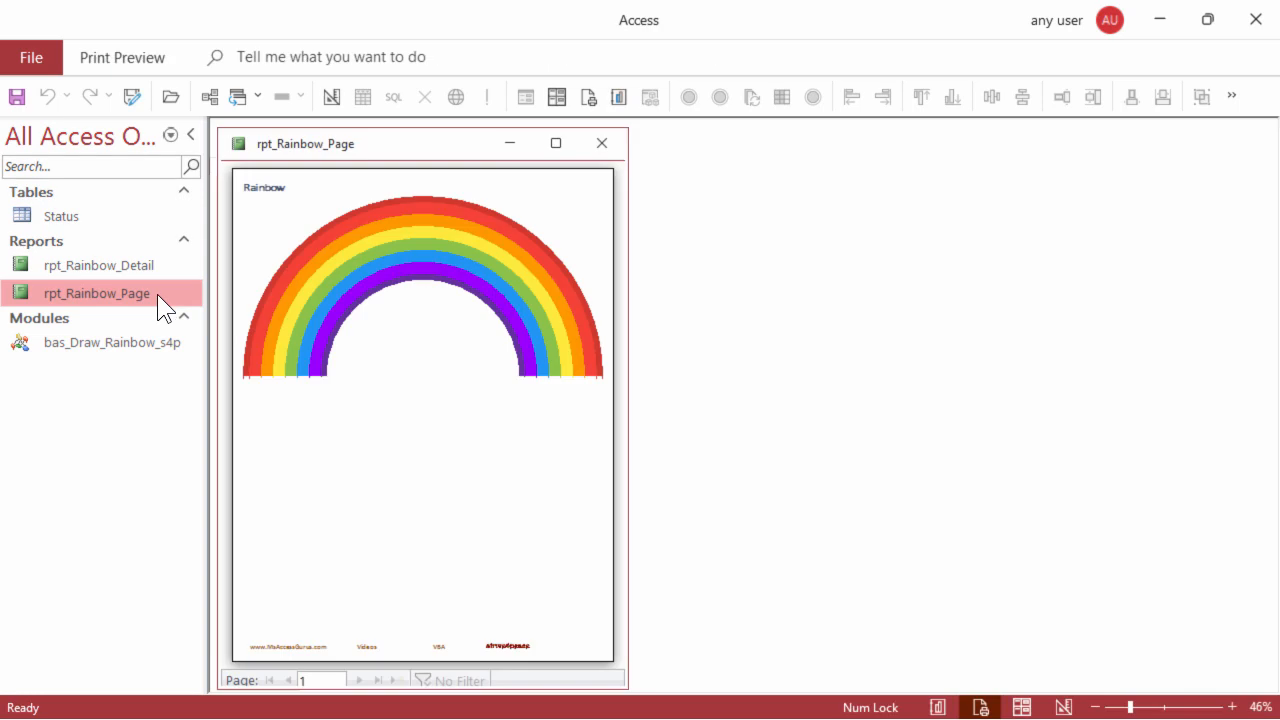
pyautogui.click(100, 264)
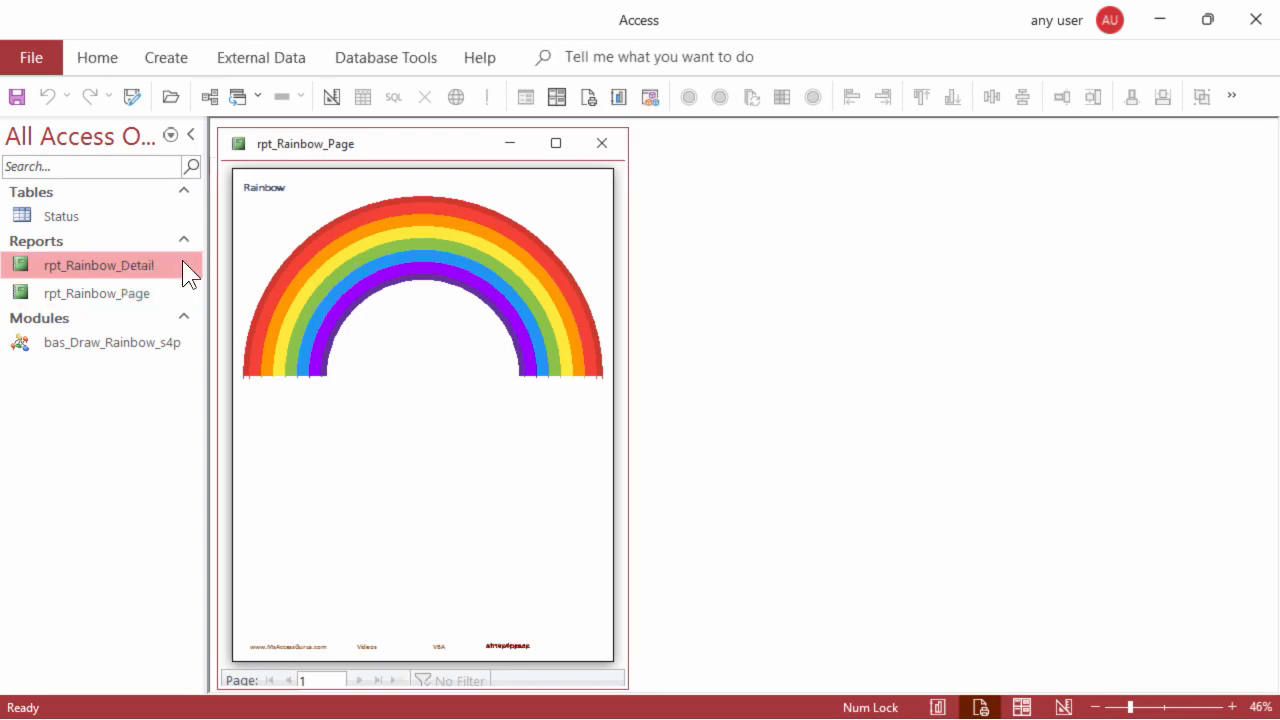
pyautogui.doubleClick(98, 264)
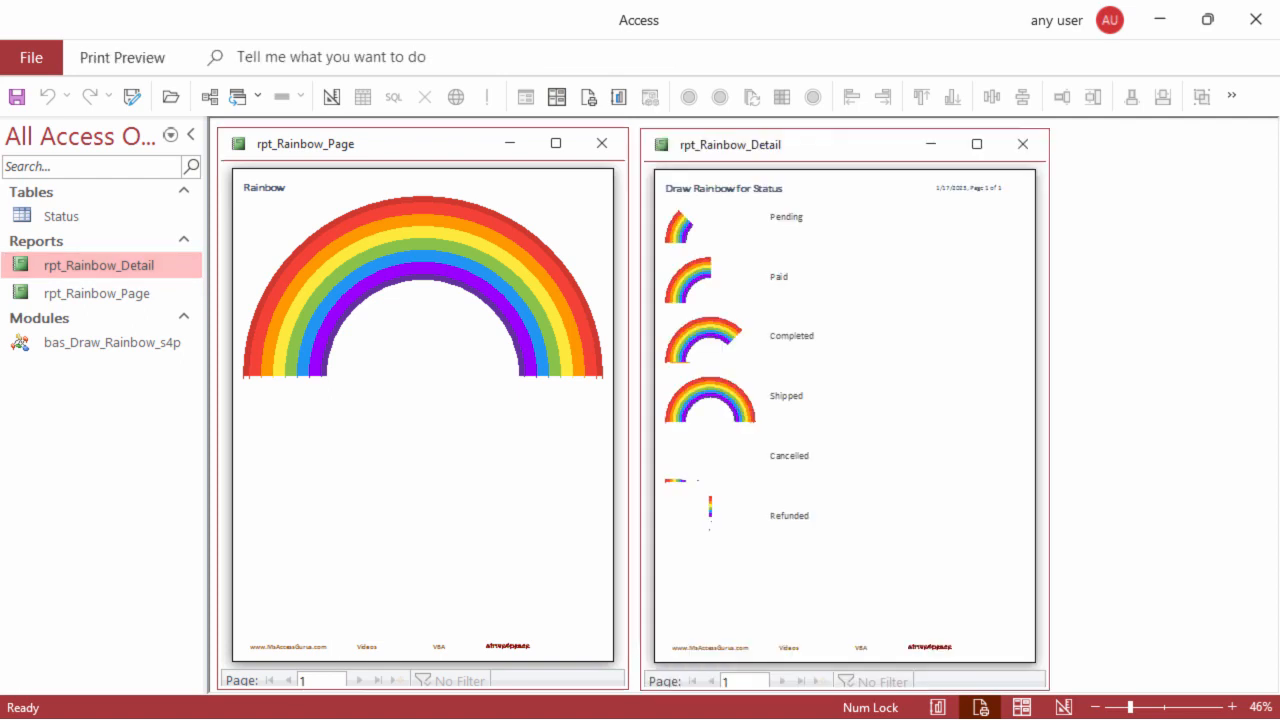
pyautogui.doubleClick(60, 216)
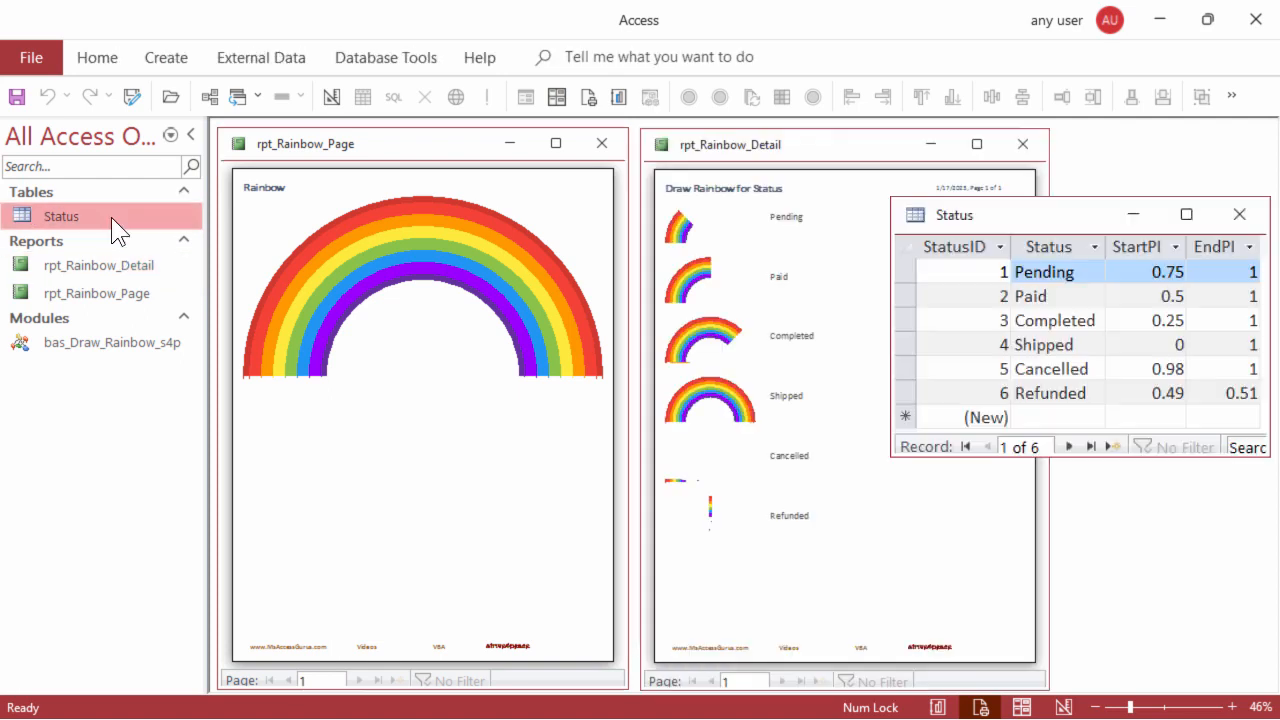
pyautogui.click(60, 216)
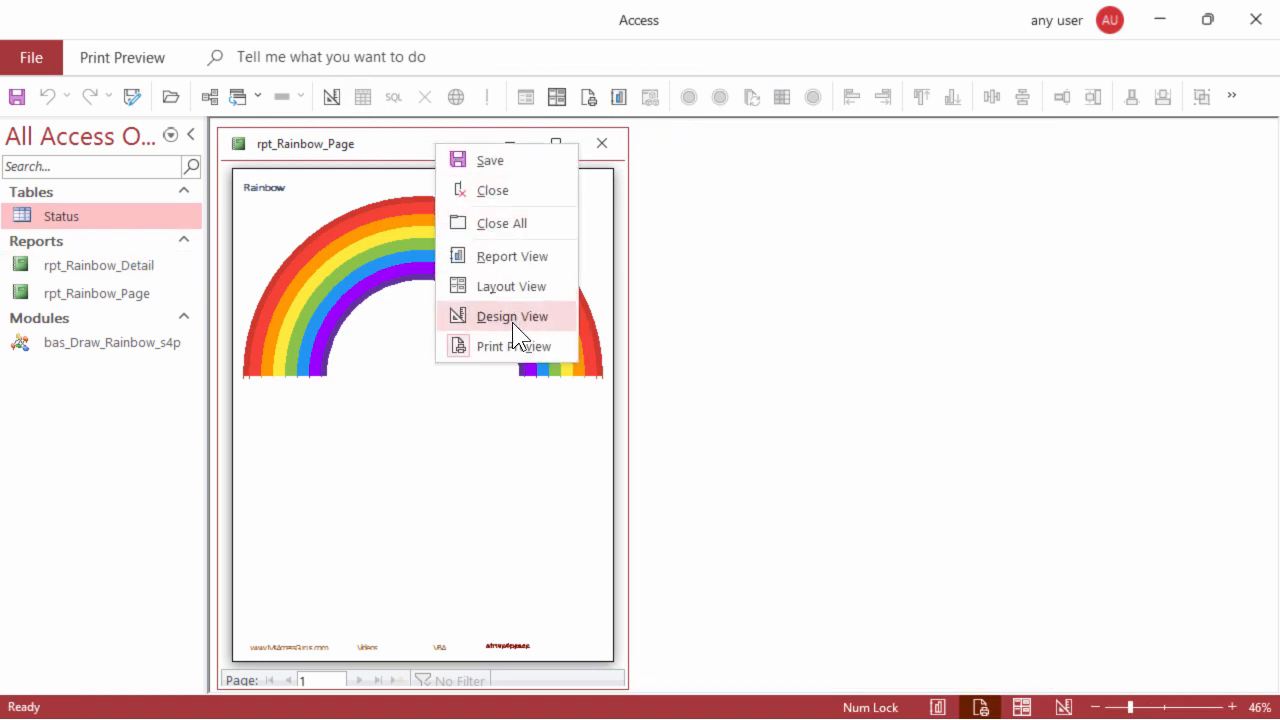
# Switch the rainbow page report to Design View and enlarge its design window.
pyautogui.click(512, 316)
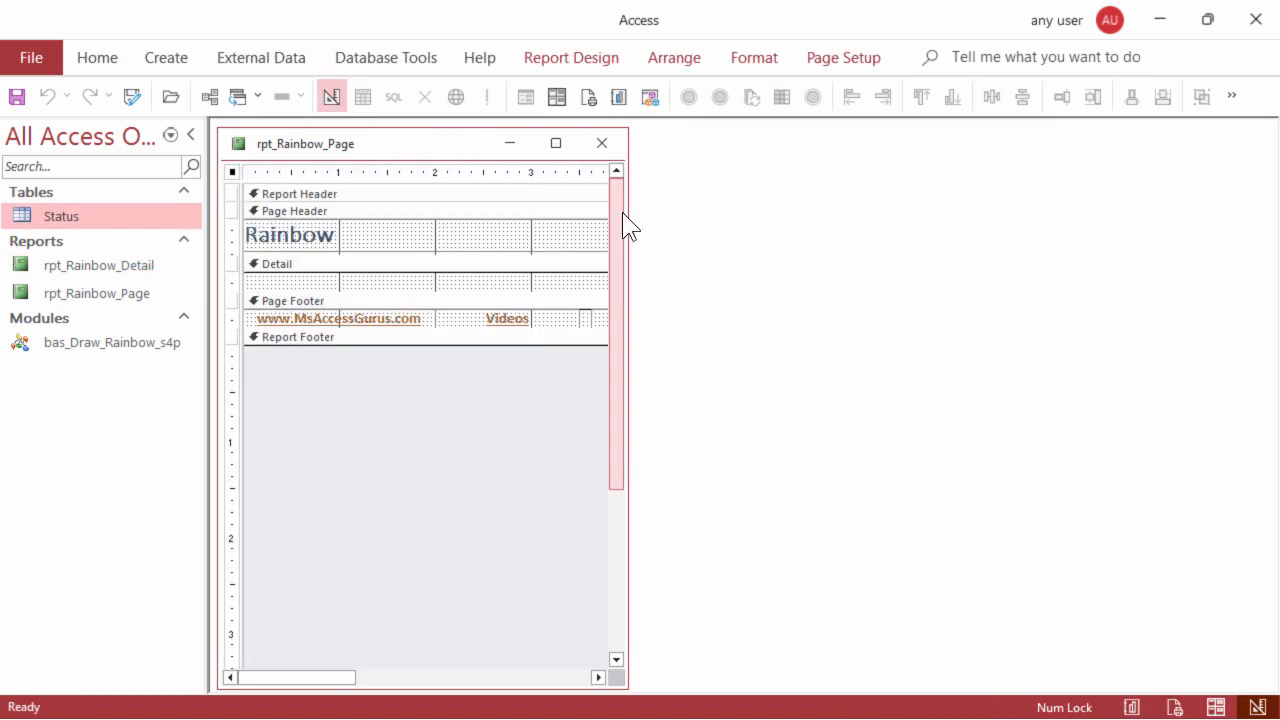
pyautogui.moveTo(628, 400); pyautogui.dragTo(840, 400)
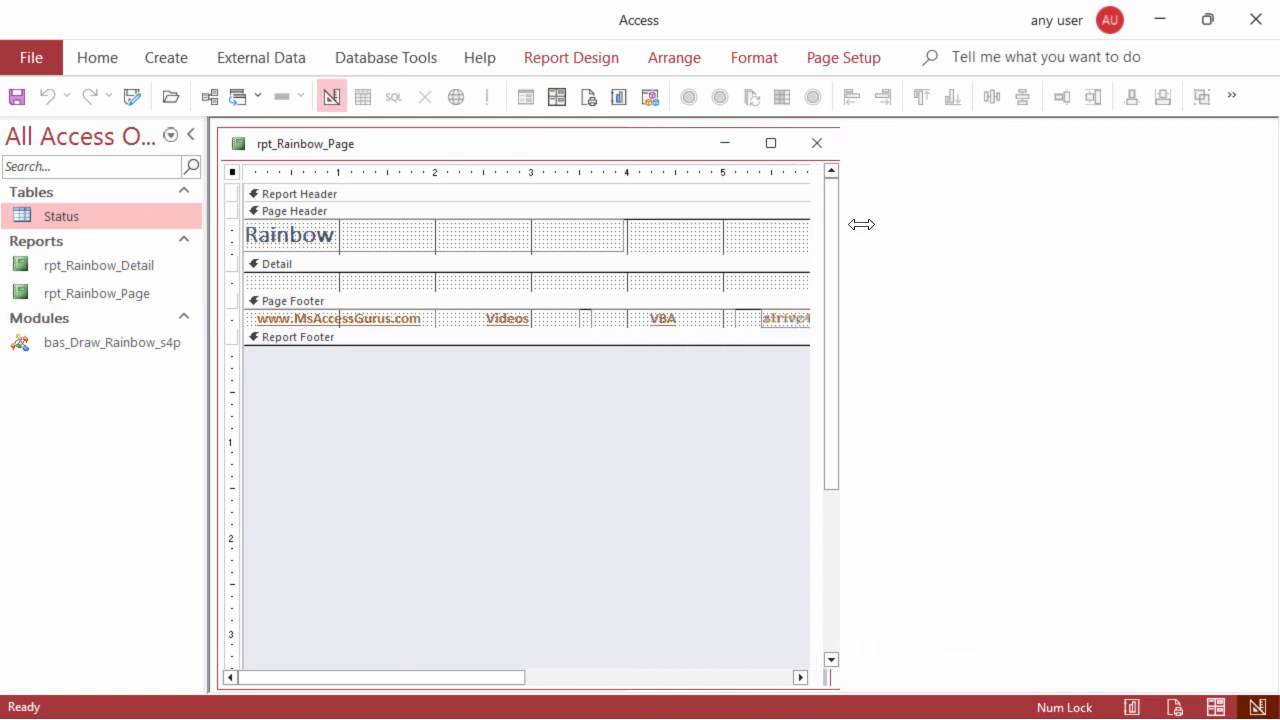
pyautogui.moveTo(840, 224); pyautogui.dragTo(1058, 228)
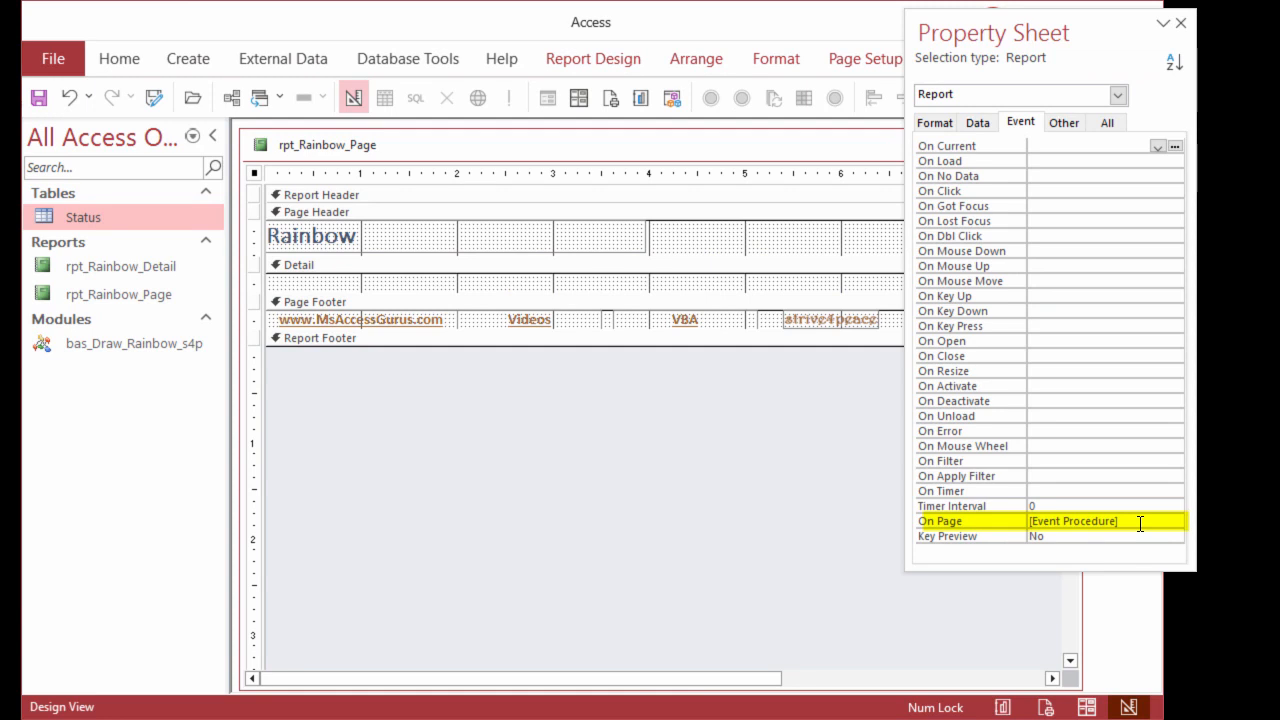
# Bring up the Report_Page procedure behind the On Page event in the VBA editor.
pyautogui.click(1176, 520)
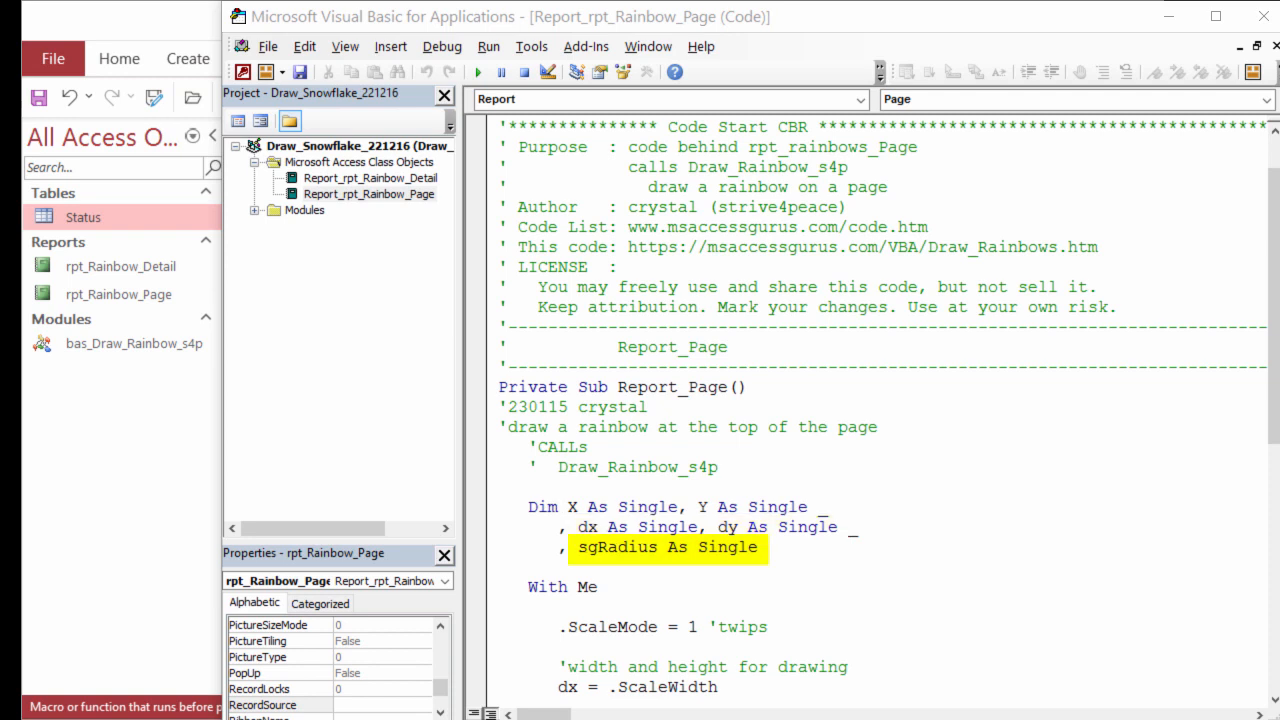
pyautogui.scroll(-3)
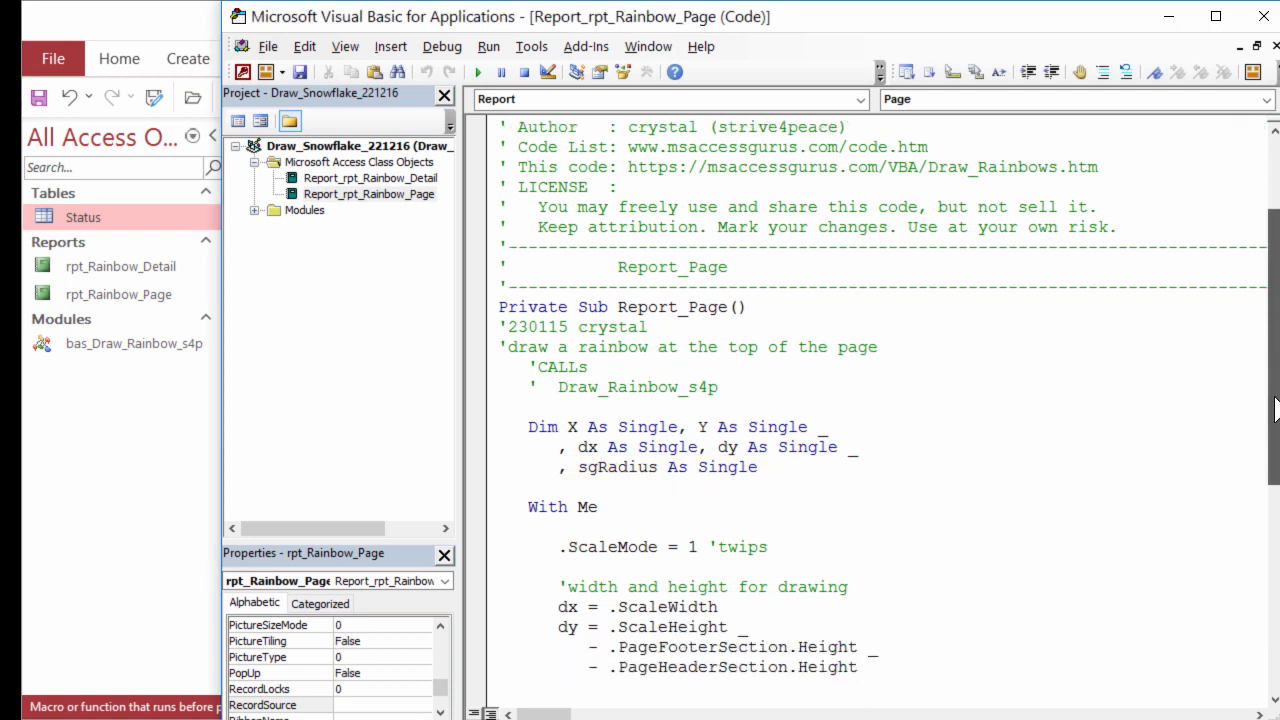
pyautogui.scroll(-3)
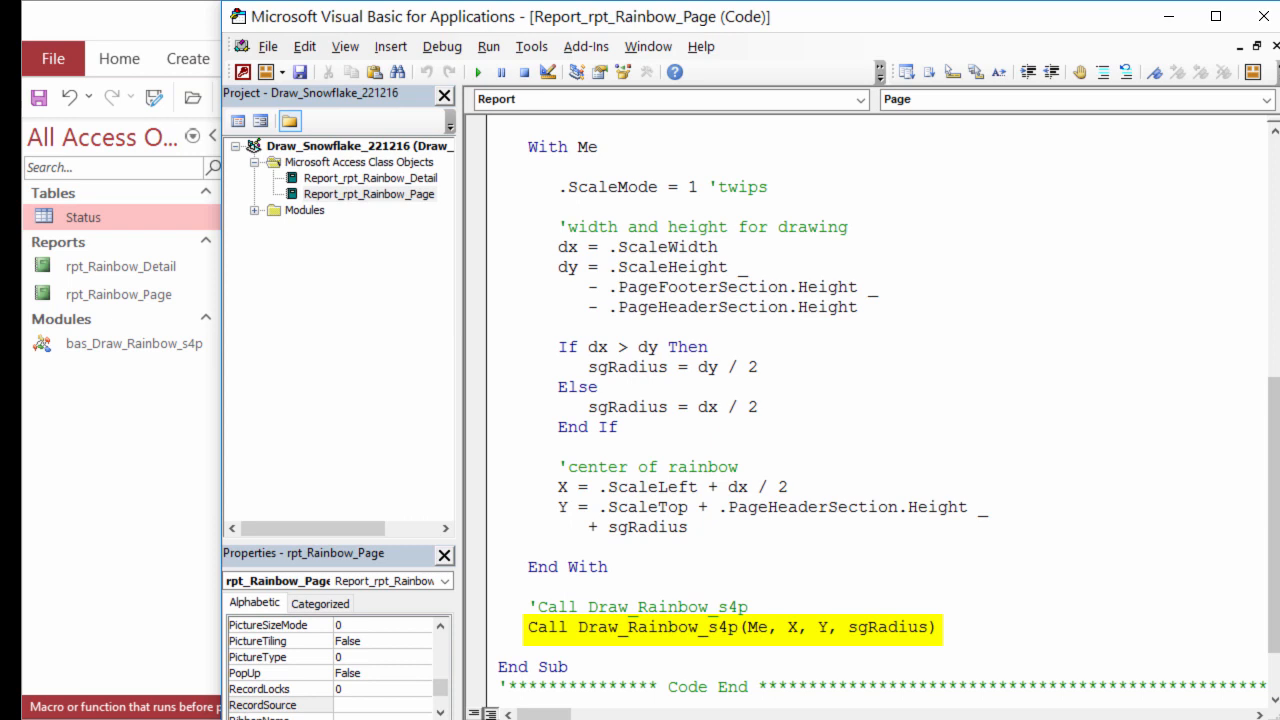
pyautogui.rightClick(670, 548)
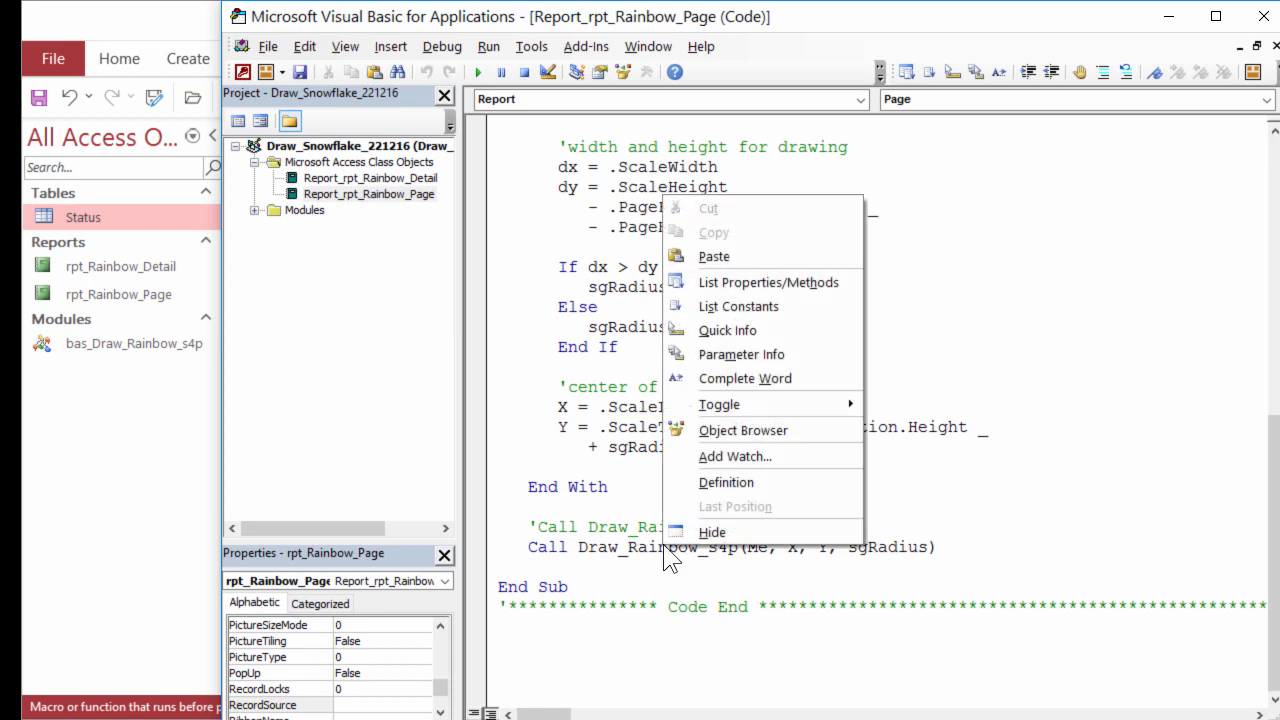
pyautogui.click(726, 482)
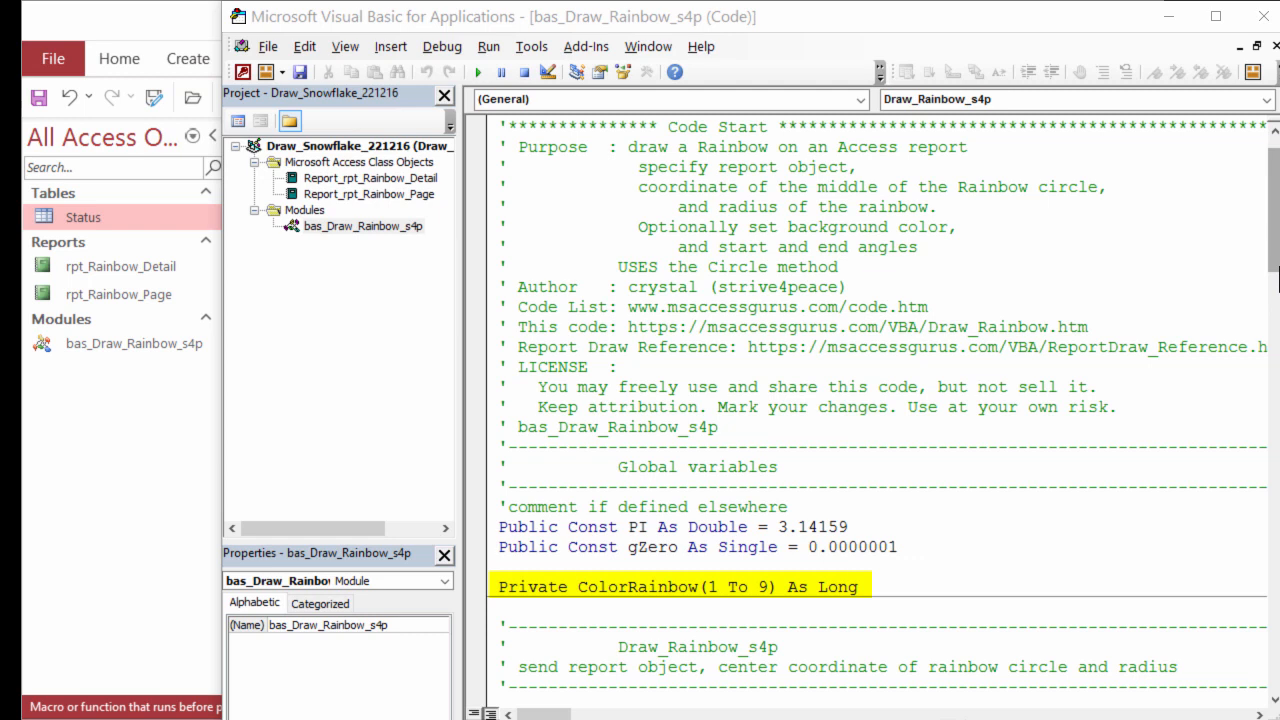
pyautogui.scroll(-3)
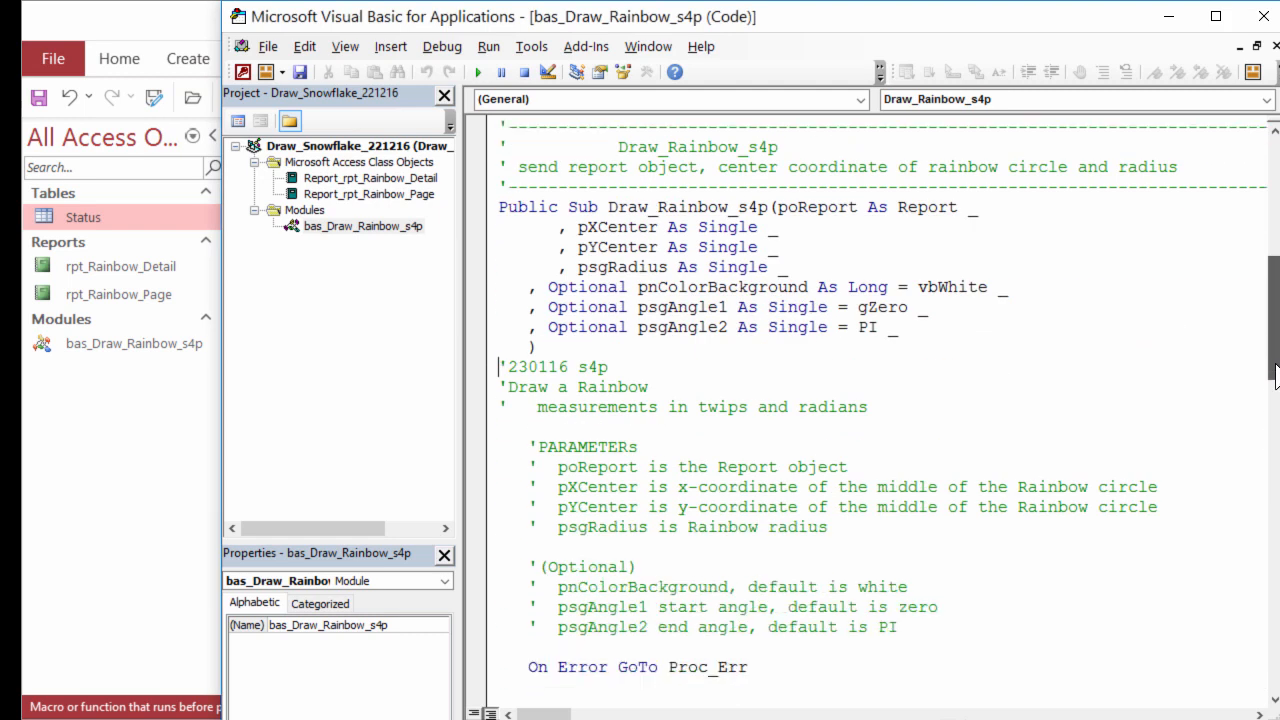
pyautogui.scroll(-3)
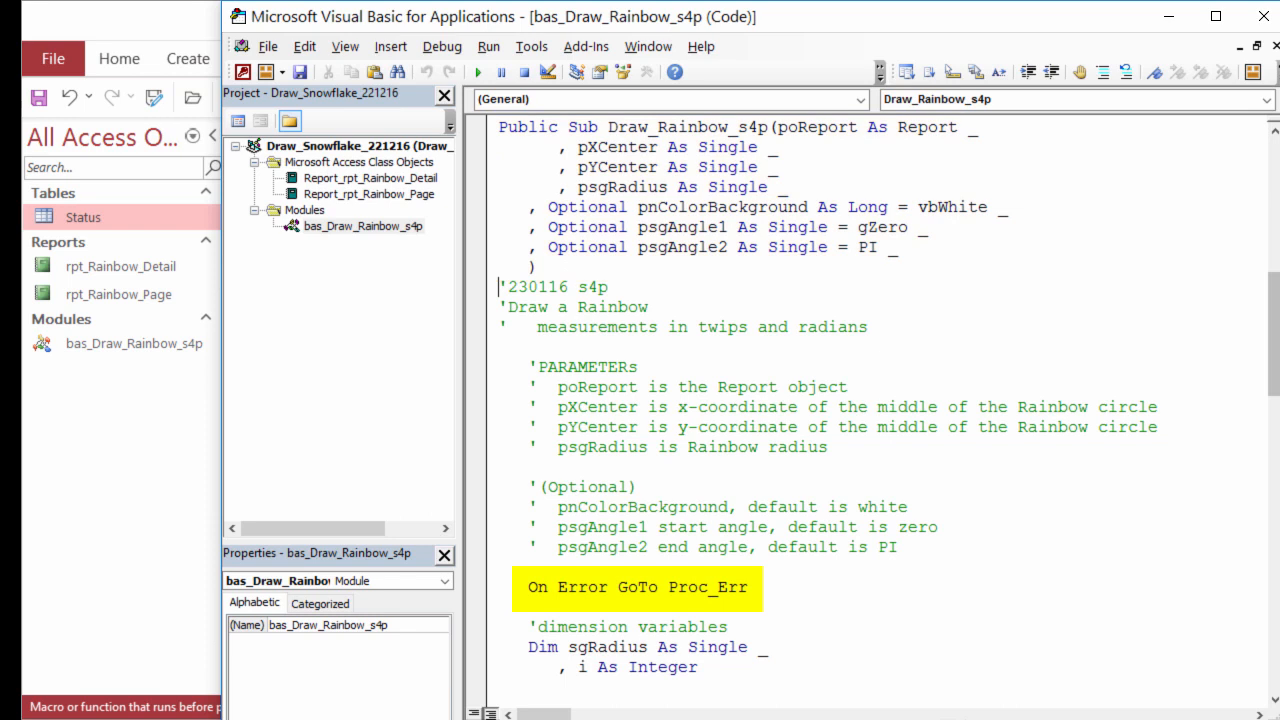
pyautogui.scroll(-3)
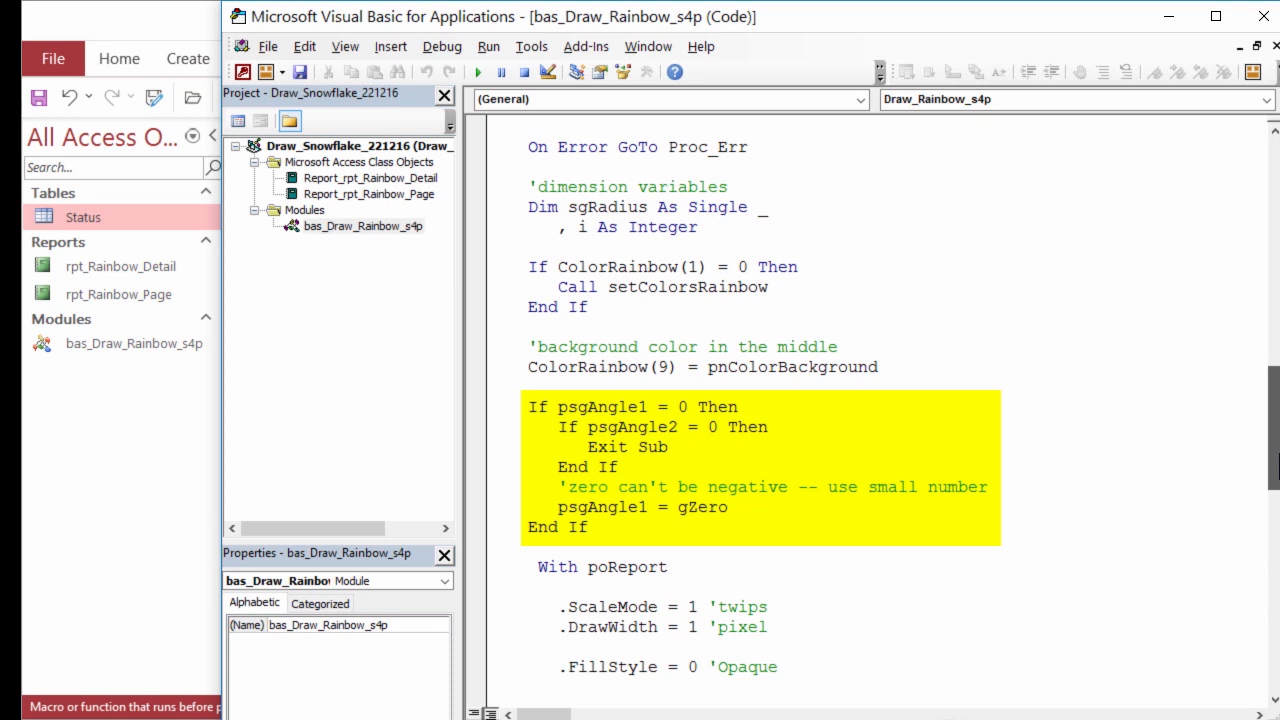
pyautogui.scroll(-3)
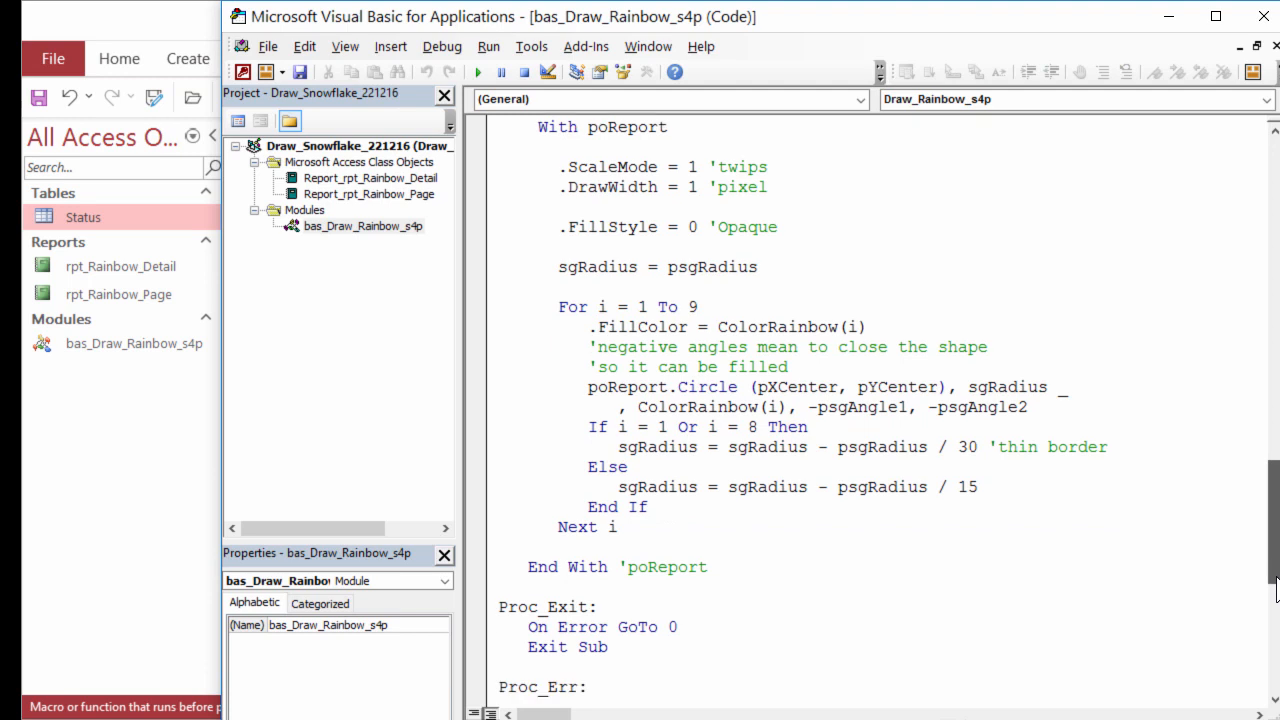
# Scroll to the end of the procedure before returning to the rpt_Rainbow_Detail preview.
pyautogui.scroll(-3)
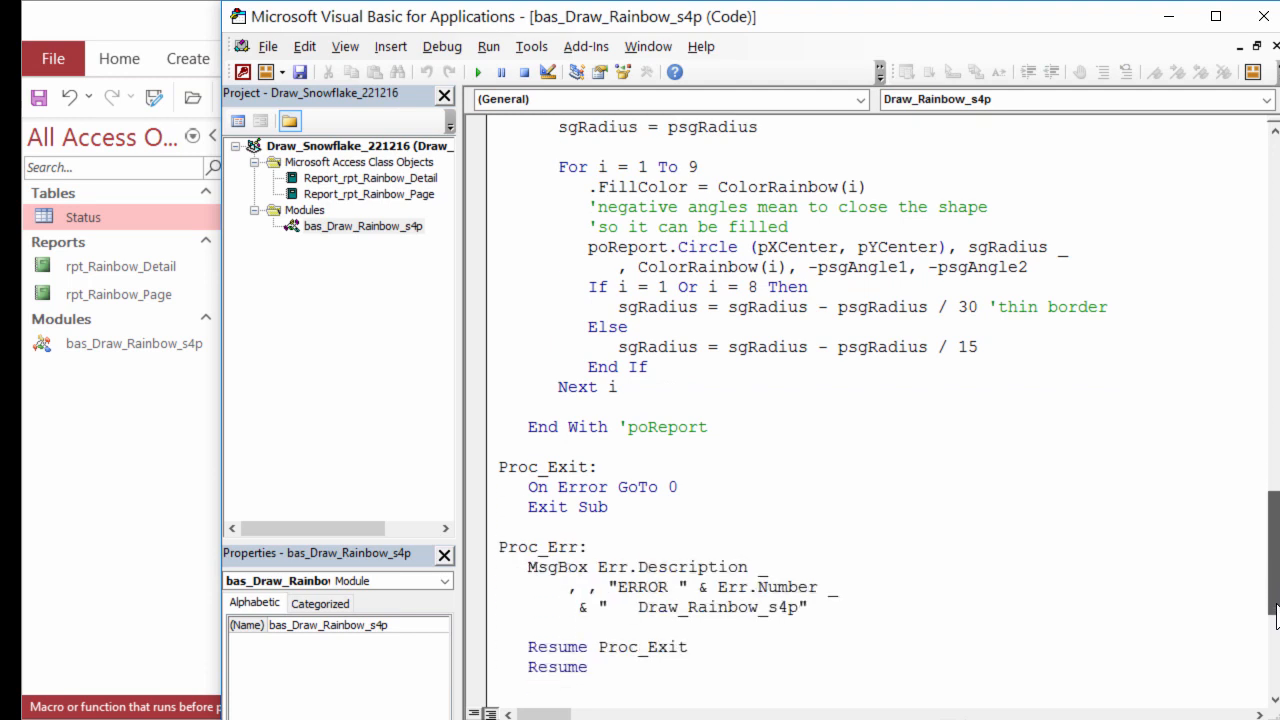
pyautogui.scroll(-3)
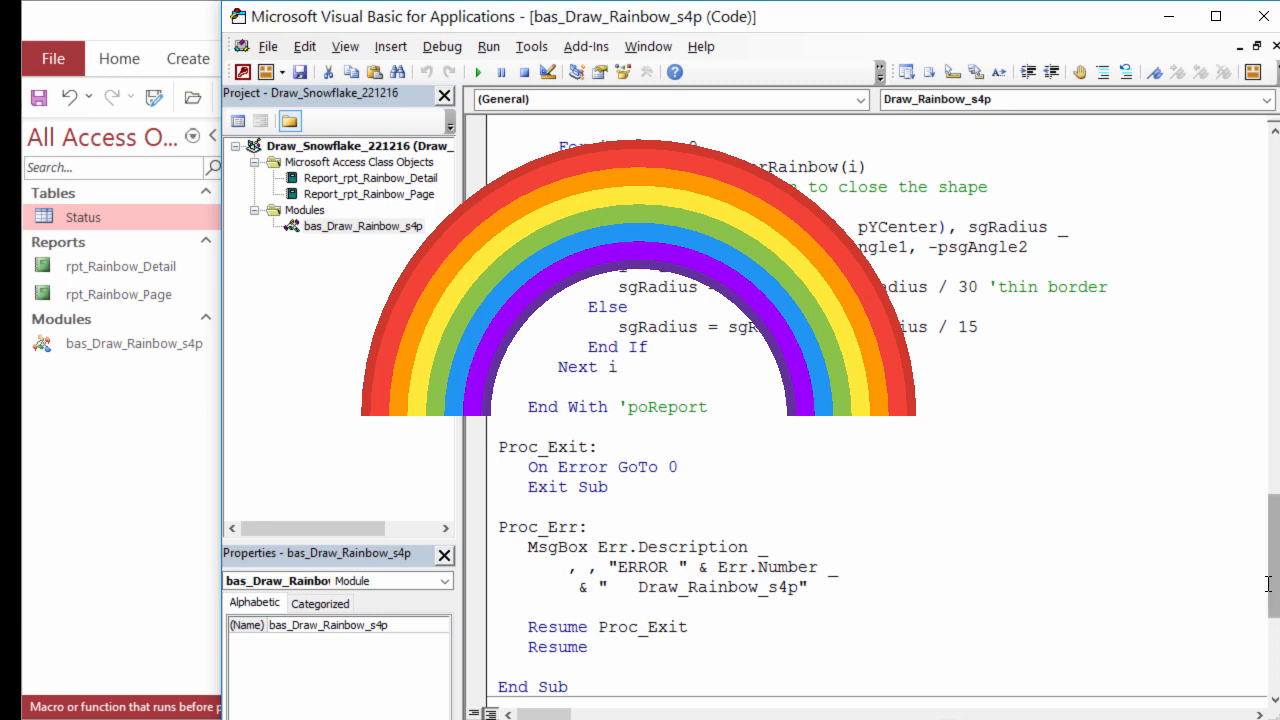
pyautogui.scroll(-3)
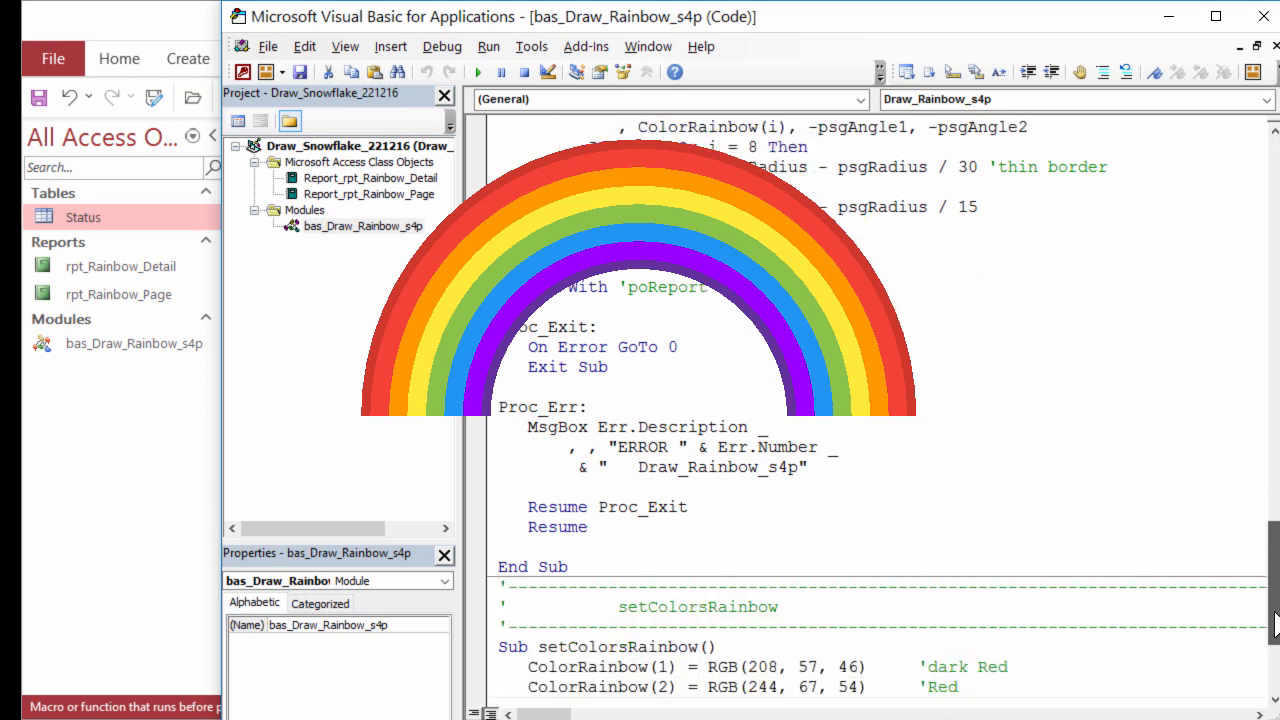
pyautogui.scroll(-3)
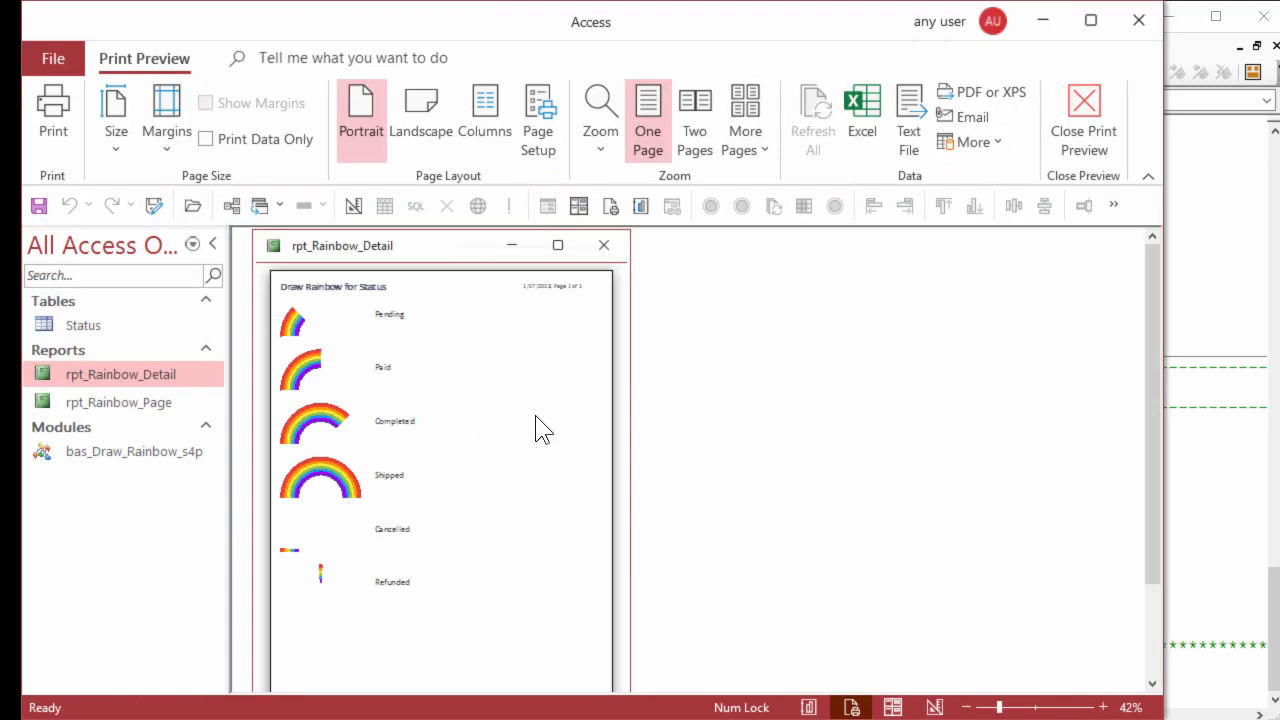
# Switch rpt_Rainbow_Detail to Design View to reach the Detail section's On Format property.
pyautogui.click(1084, 110)
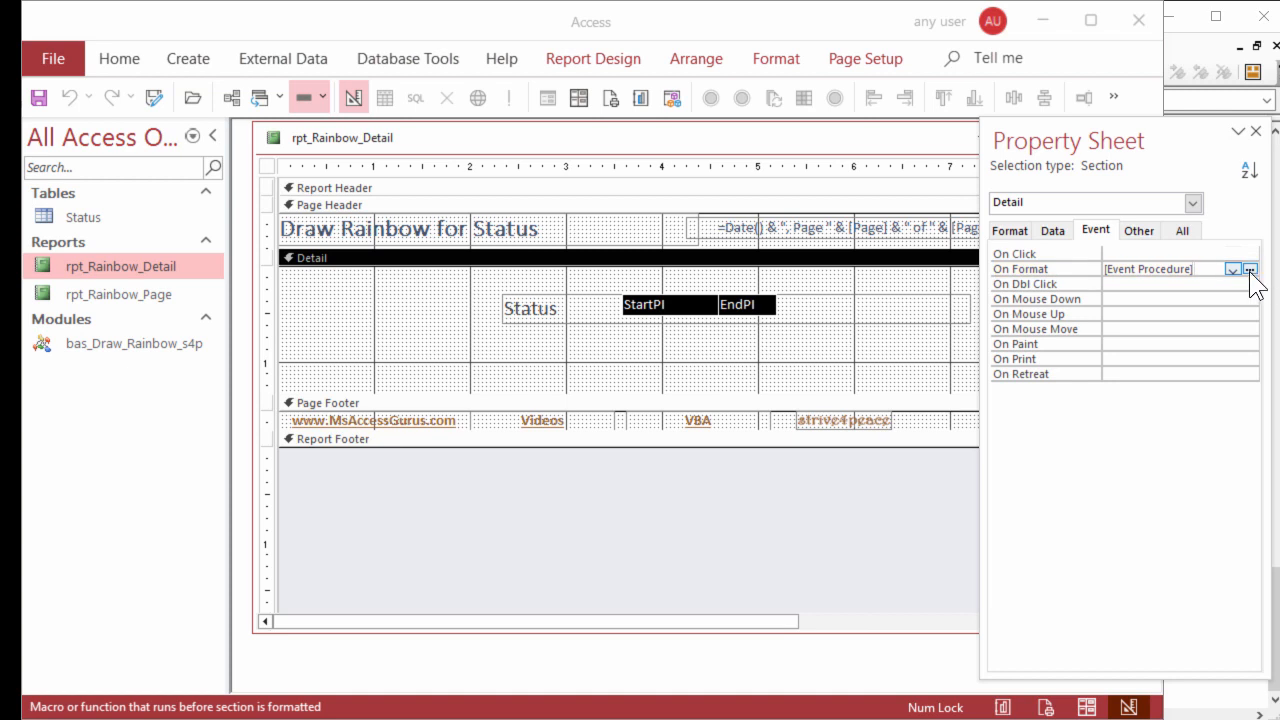
# Bring up the Detail_Format procedure and read down to its Draw_Rainbow_s4p call.
pyautogui.click(1248, 268)
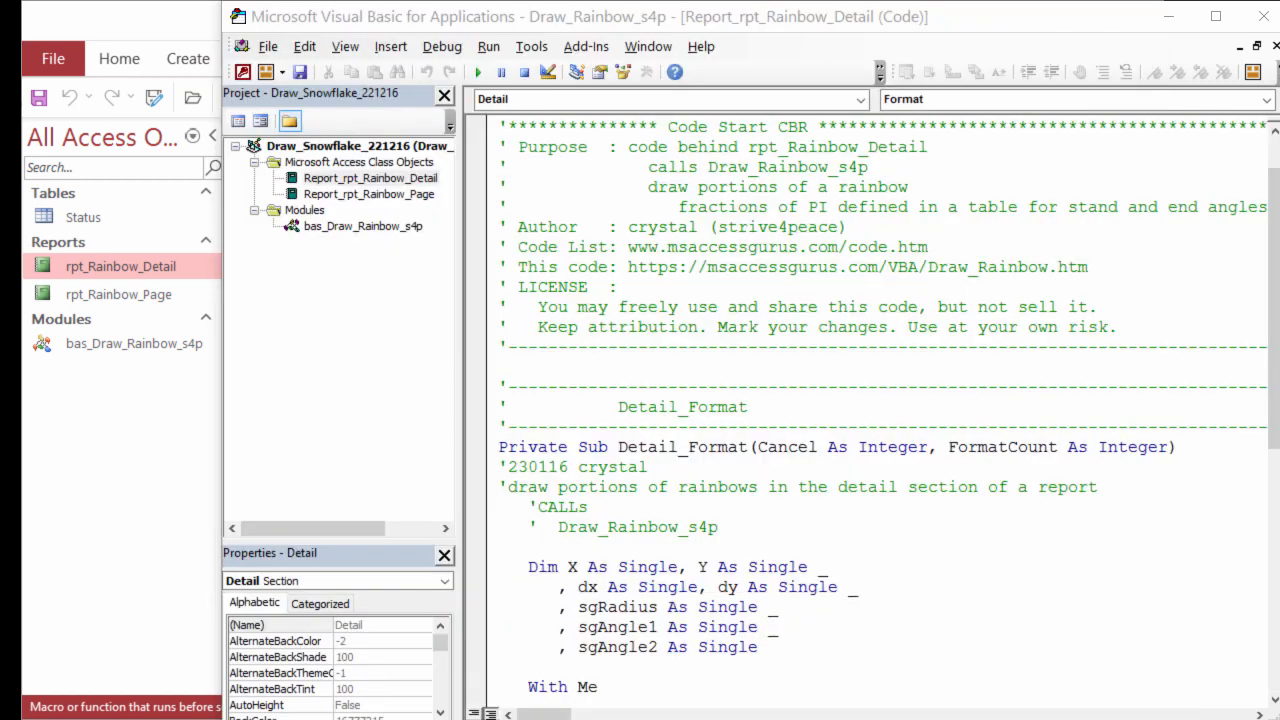
pyautogui.moveTo(556, 628); pyautogui.dragTo(780, 648)
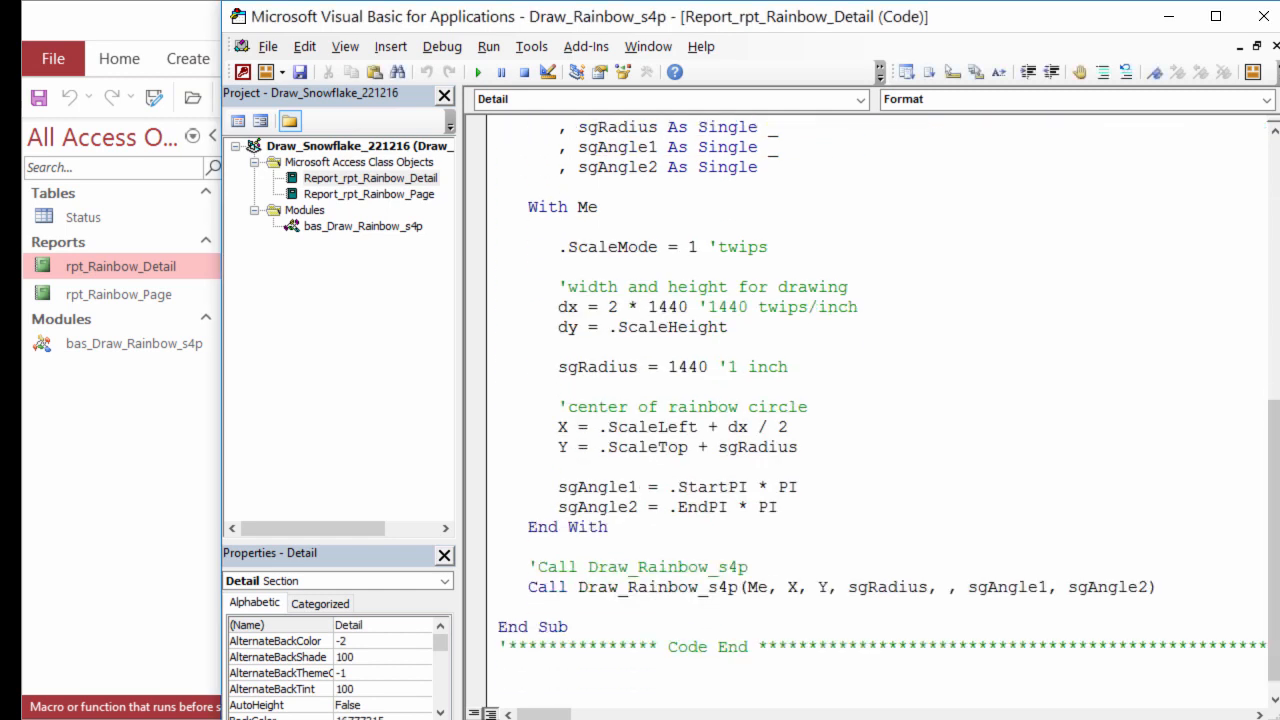
pyautogui.doubleClick(562, 206)
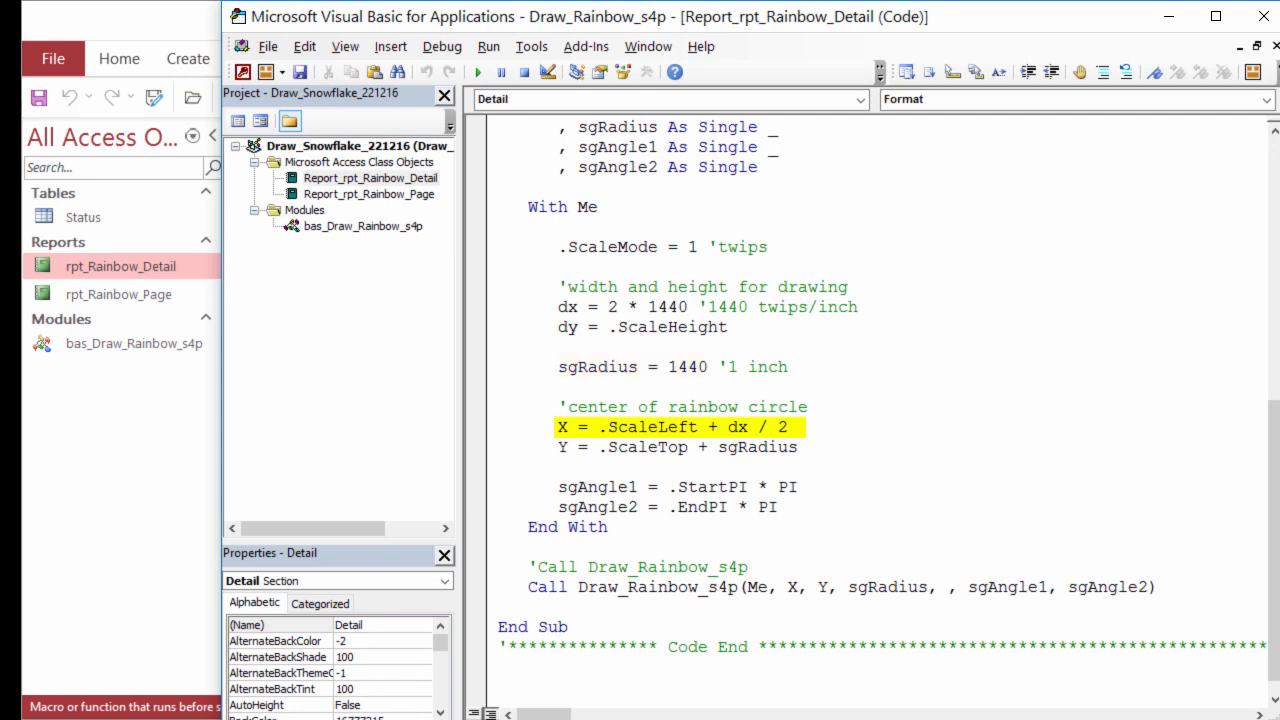
pyautogui.click(680, 448)
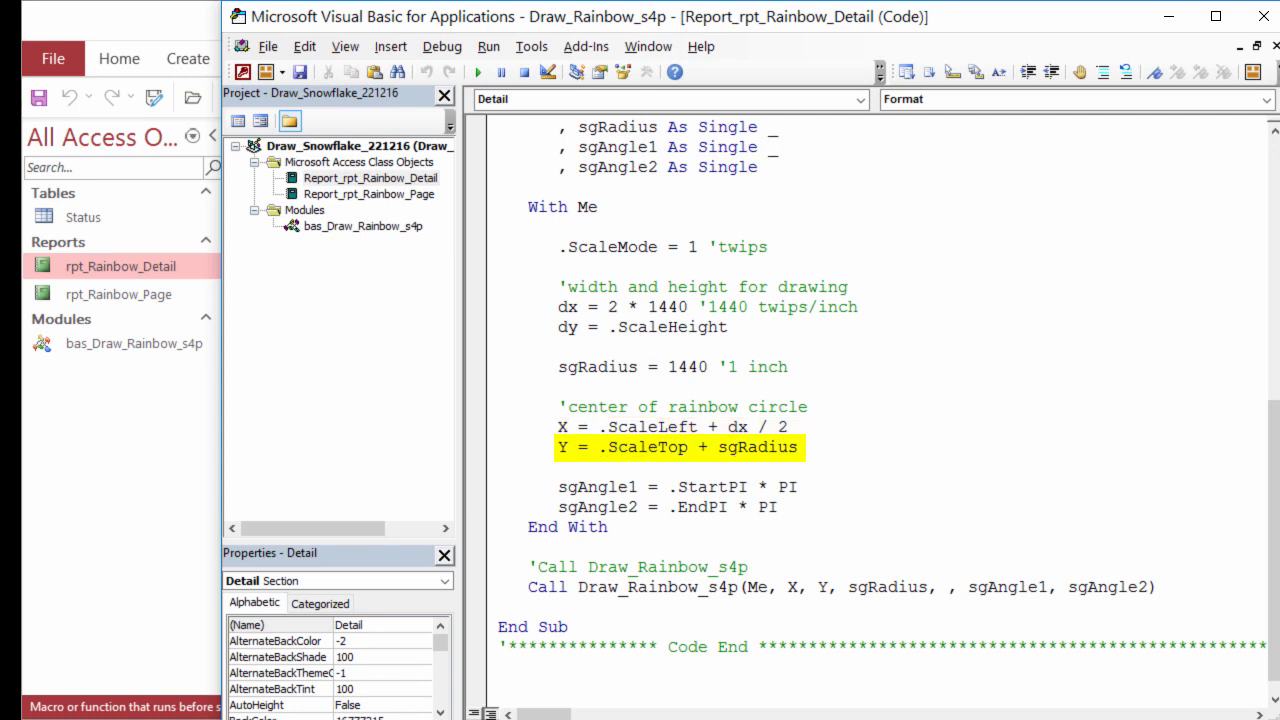